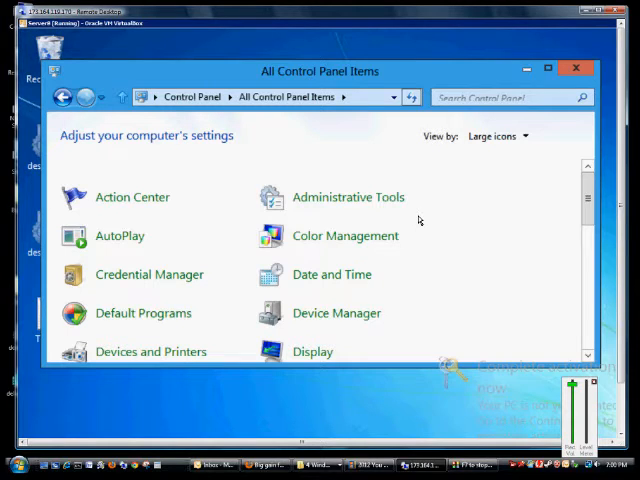
{"action": "mouse_move", "coordinate": [253, 174]}
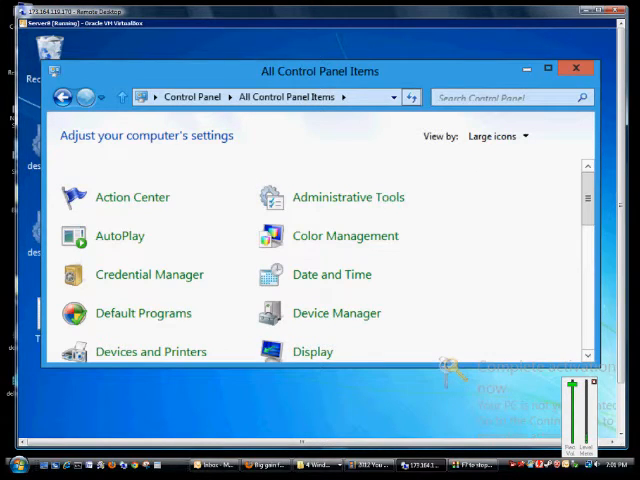
{"action": "mouse_move", "coordinate": [340, 420]}
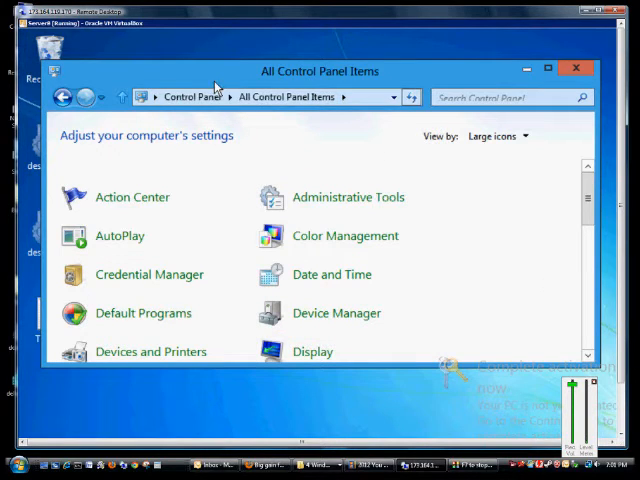
{"action": "mouse_move", "coordinate": [398, 141]}
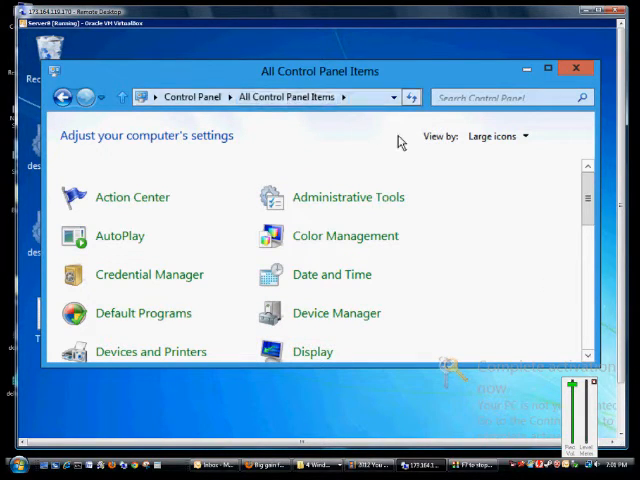
- Open the Ease of Access Center and scroll to Explore all settings
{"action": "left_click", "coordinate": [498, 135]}
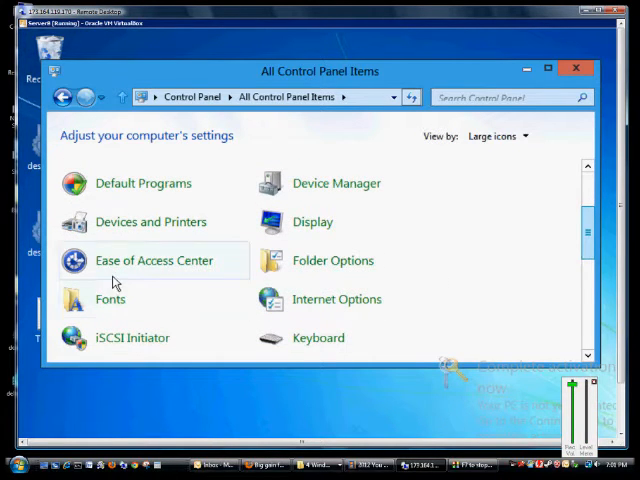
{"action": "left_click", "coordinate": [153, 260]}
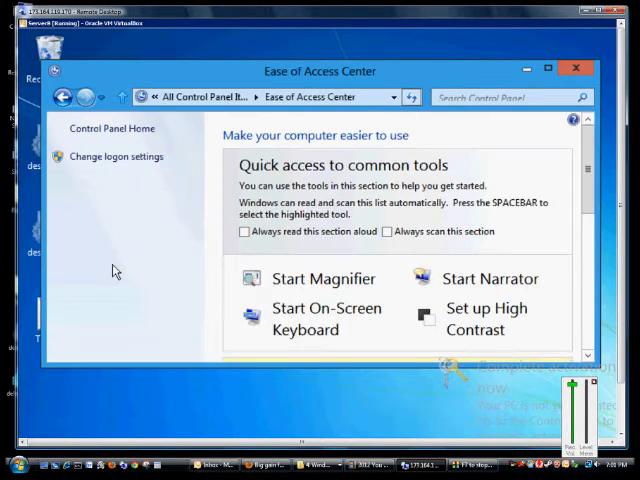
{"action": "scroll", "scroll_direction": "down", "scroll_amount": 3}
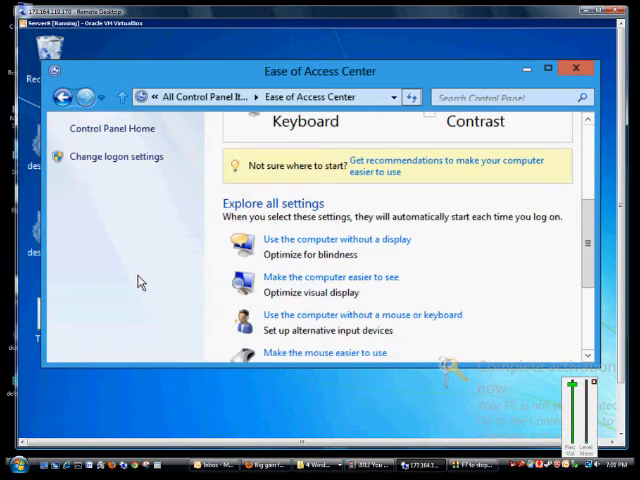
{"action": "scroll", "scroll_direction": "down", "scroll_amount": 3}
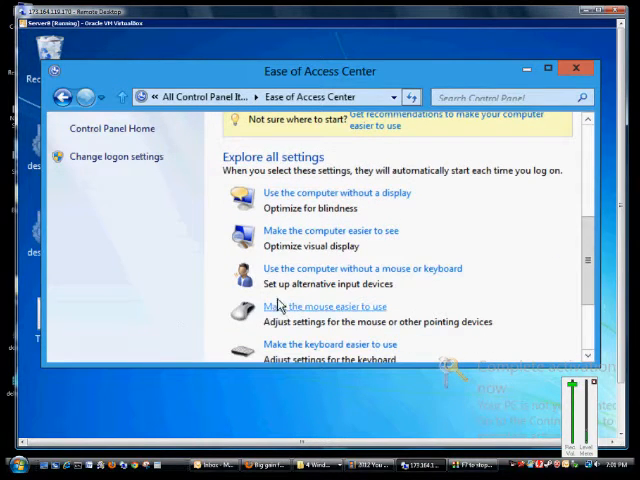
- Open 'Make the mouse easier to use' and choose the Large Inverting pointer scheme
{"action": "left_click", "coordinate": [326, 306]}
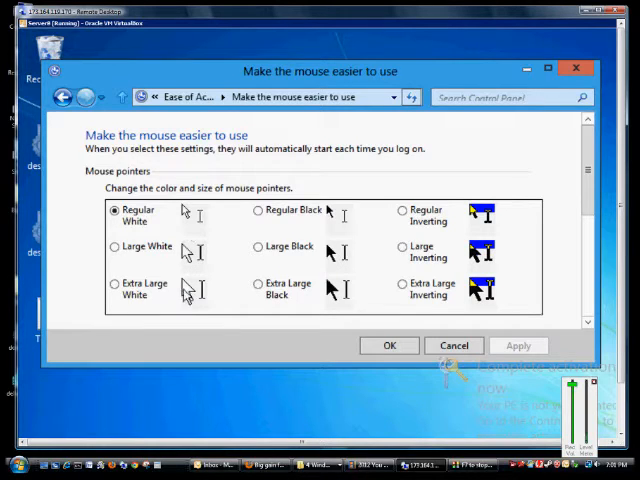
{"action": "mouse_move", "coordinate": [362, 288]}
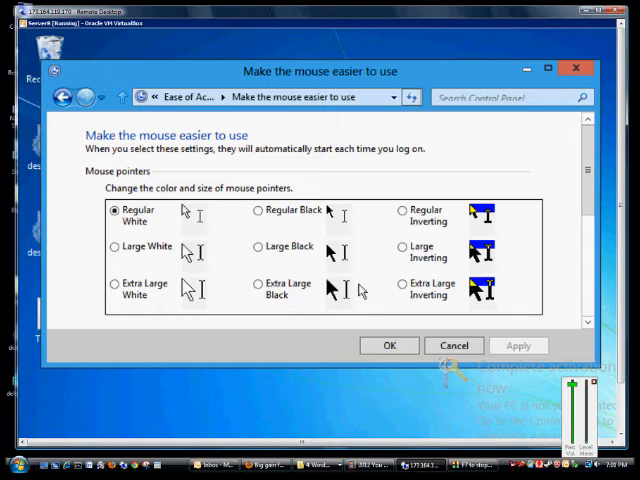
{"action": "mouse_move", "coordinate": [398, 228]}
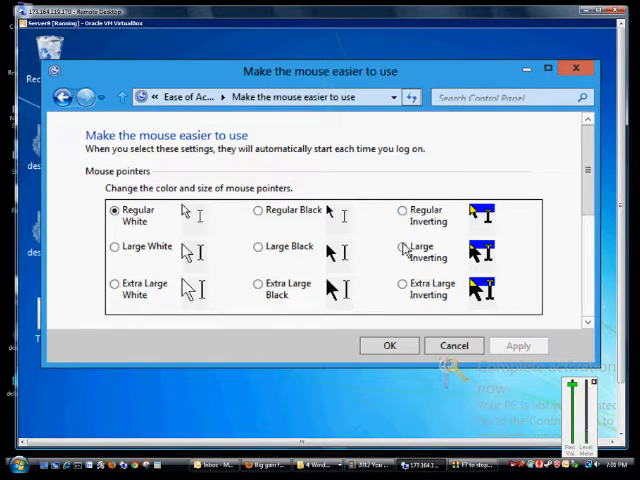
{"action": "left_click", "coordinate": [403, 247]}
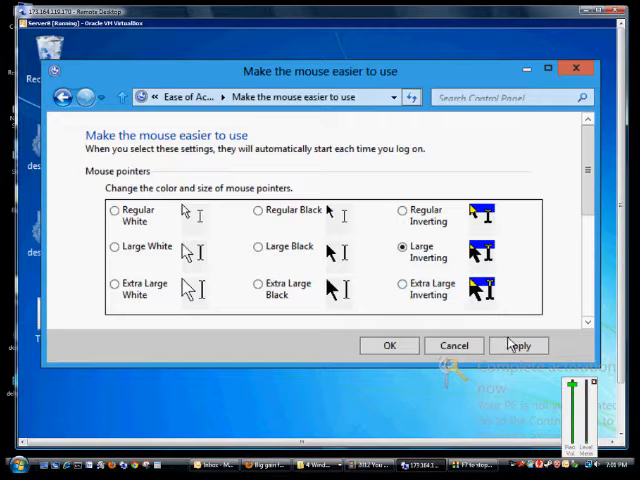
{"action": "mouse_move", "coordinate": [375, 358]}
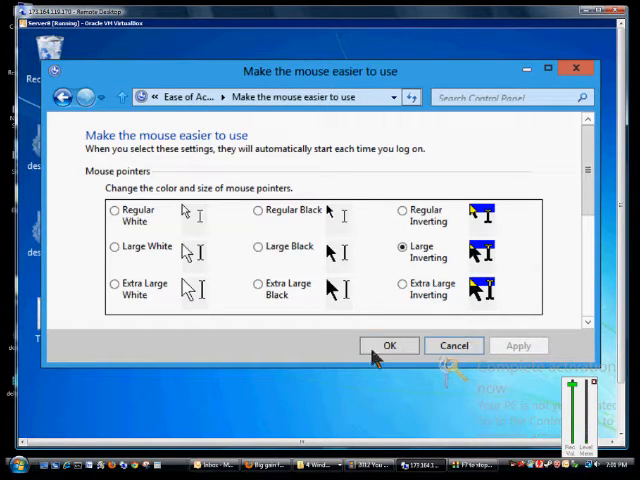
{"action": "mouse_move", "coordinate": [335, 363]}
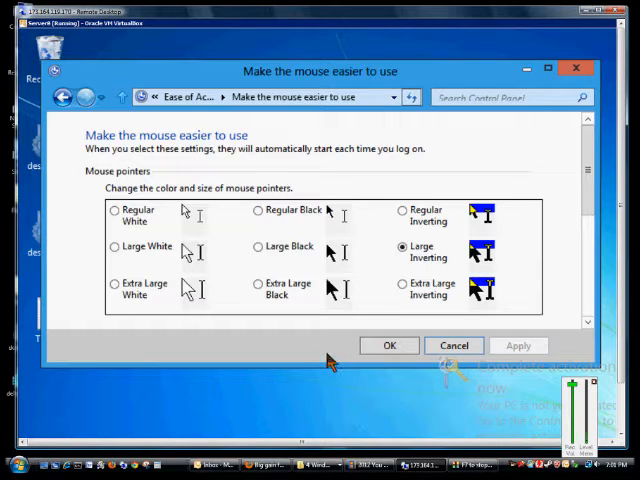
{"action": "mouse_move", "coordinate": [303, 362]}
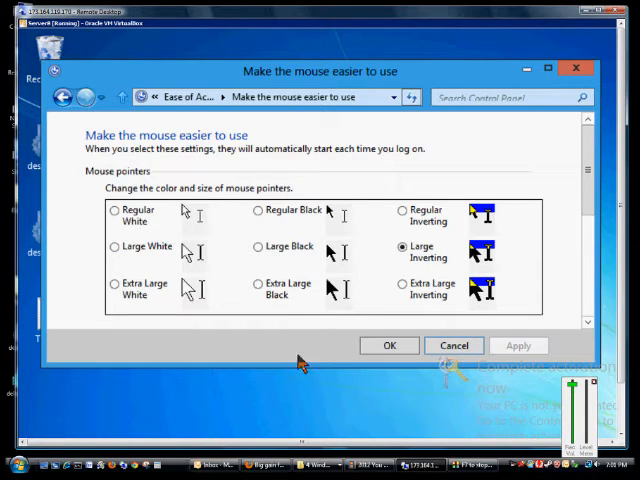
{"action": "mouse_move", "coordinate": [585, 307]}
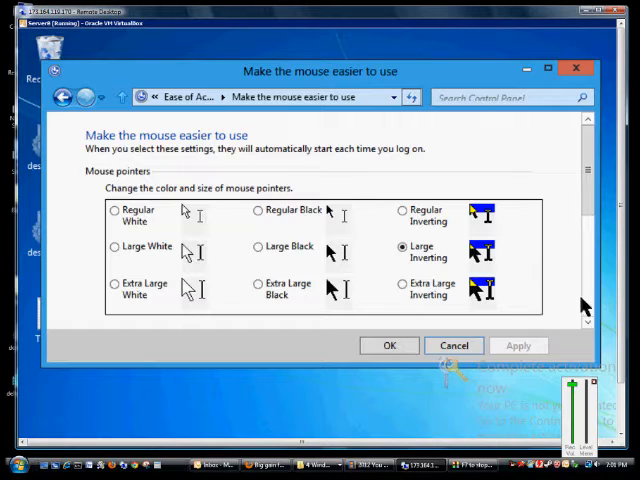
- Enable 'Activate a window by hovering over it'; toggle Mouse Keys on then back off
{"action": "scroll", "scroll_direction": "down", "scroll_amount": 3}
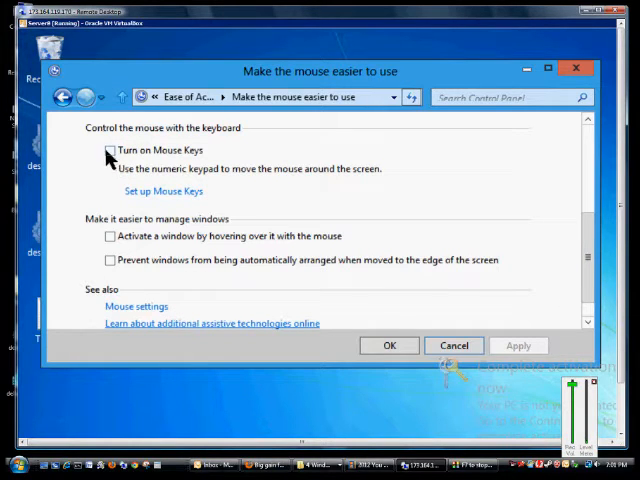
{"action": "left_click", "coordinate": [110, 150]}
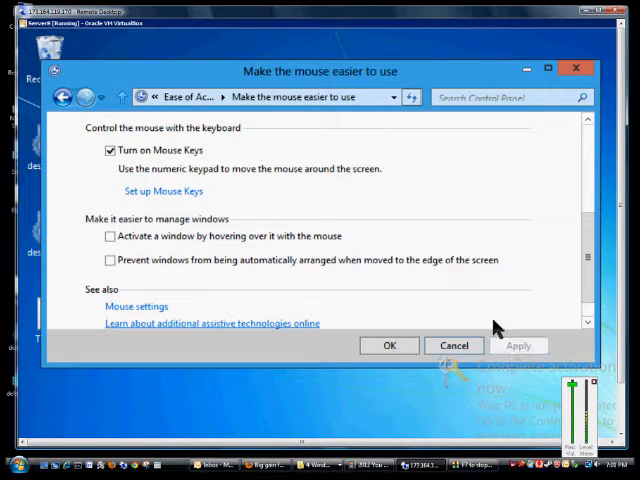
{"action": "left_click", "coordinate": [110, 236]}
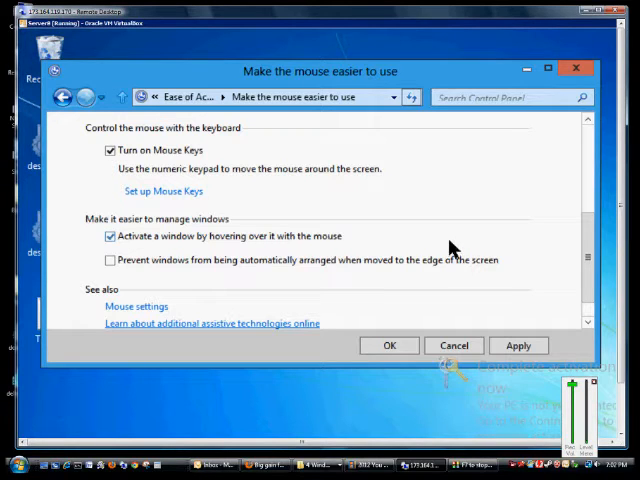
{"action": "mouse_move", "coordinate": [450, 235]}
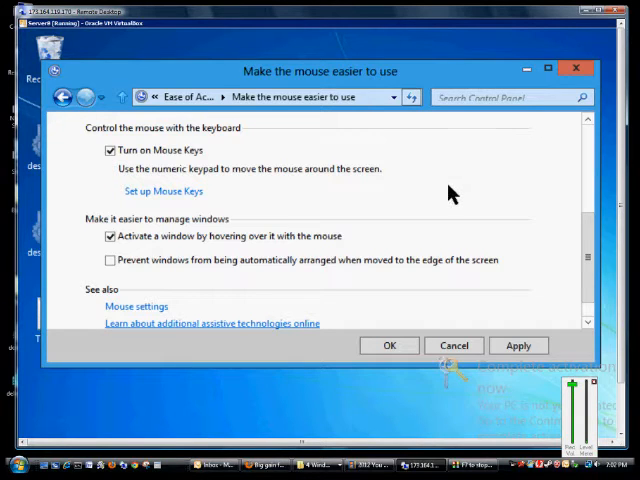
{"action": "mouse_move", "coordinate": [433, 211]}
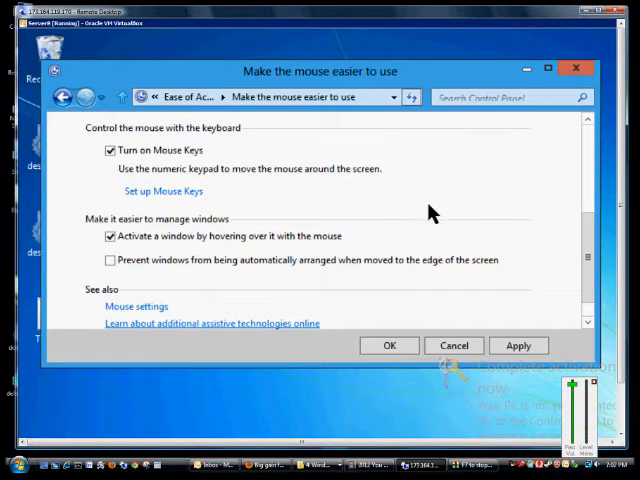
{"action": "mouse_move", "coordinate": [394, 250]}
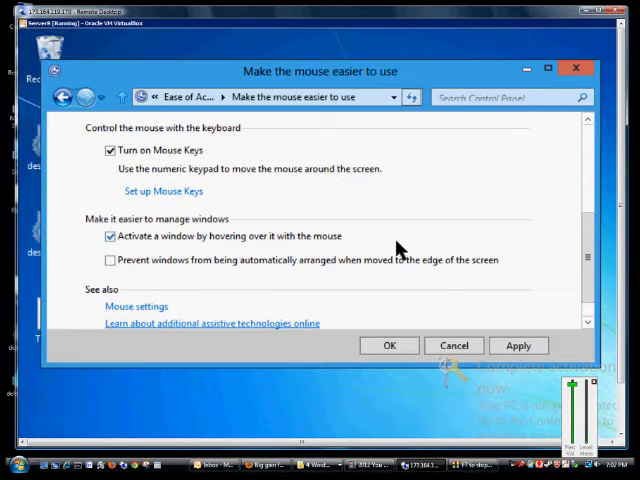
{"action": "mouse_move", "coordinate": [140, 170]}
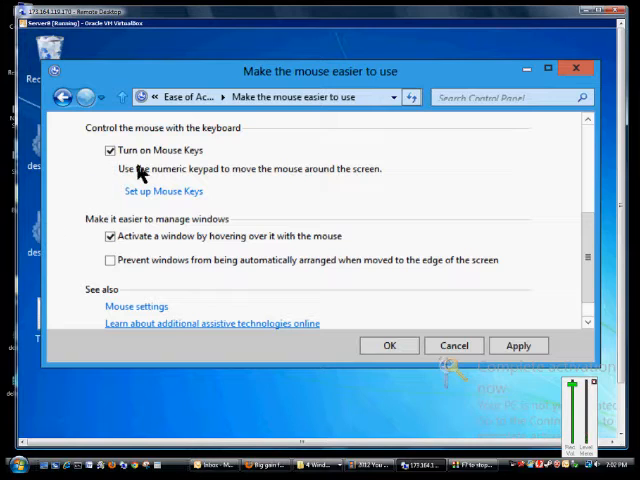
{"action": "left_click", "coordinate": [110, 149]}
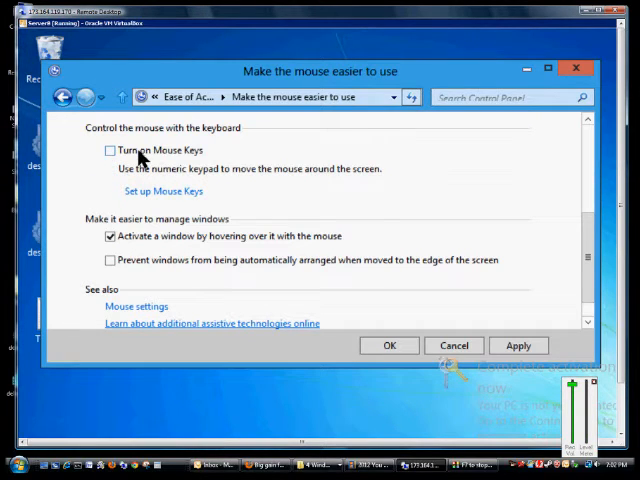
{"action": "mouse_move", "coordinate": [148, 260]}
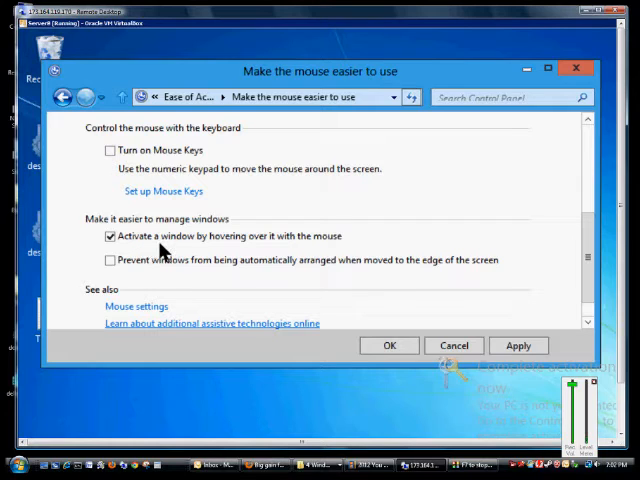
{"action": "mouse_move", "coordinate": [240, 249]}
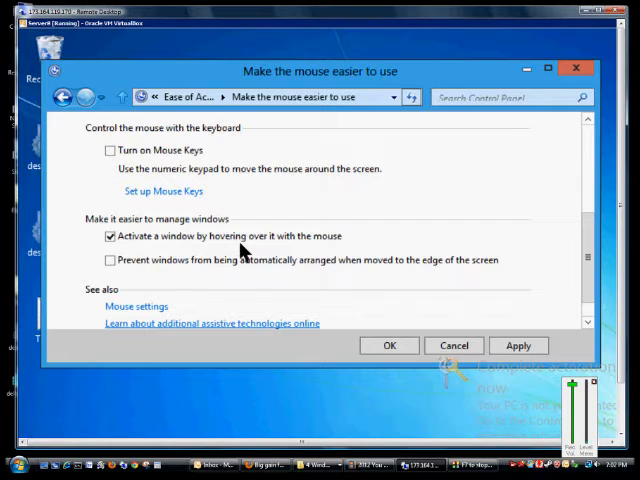
{"action": "mouse_move", "coordinate": [282, 240]}
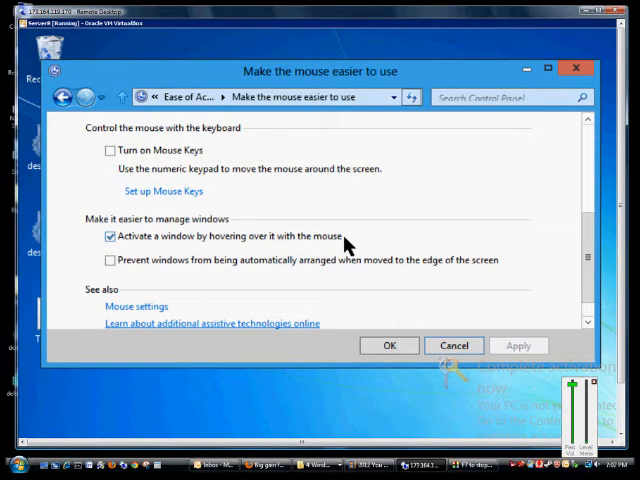
{"action": "mouse_move", "coordinate": [308, 264]}
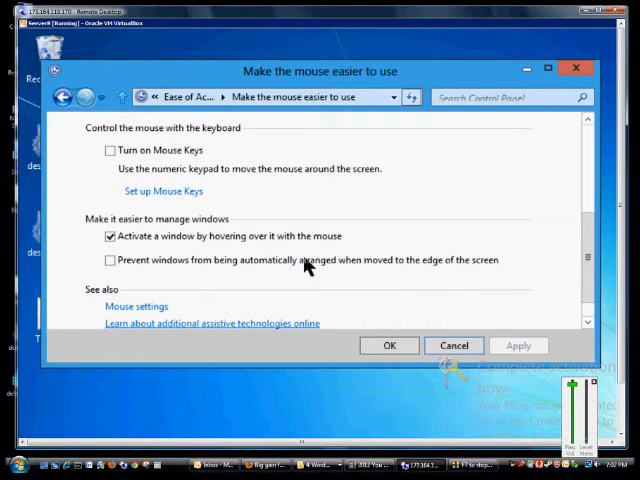
{"action": "mouse_move", "coordinate": [240, 270]}
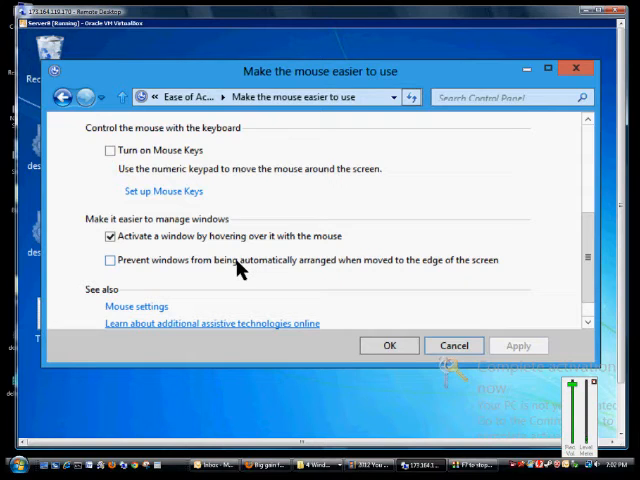
- Enable preventing windows from being automatically arranged when moved to screen edges
{"action": "left_click", "coordinate": [109, 260]}
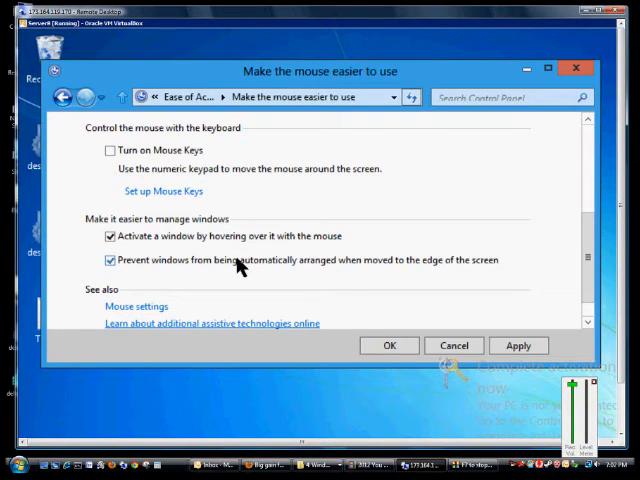
{"action": "mouse_move", "coordinate": [435, 345]}
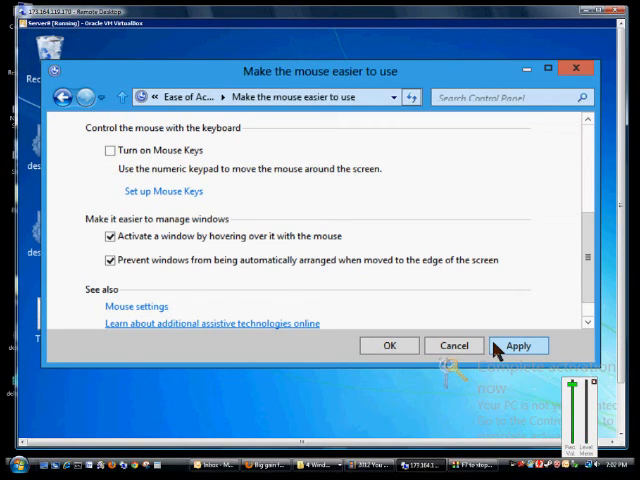
{"action": "mouse_move", "coordinate": [453, 345]}
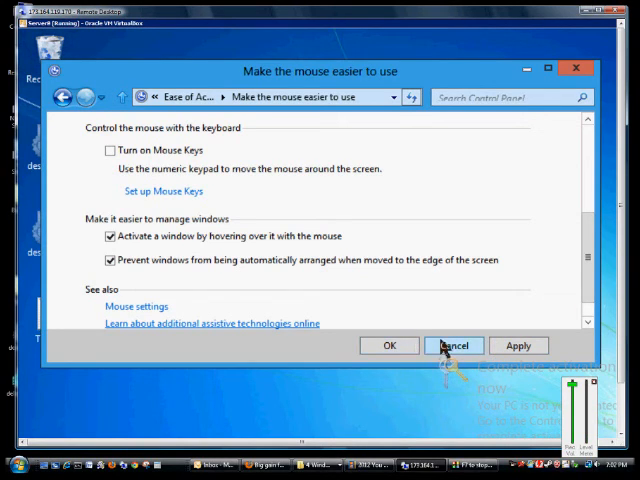